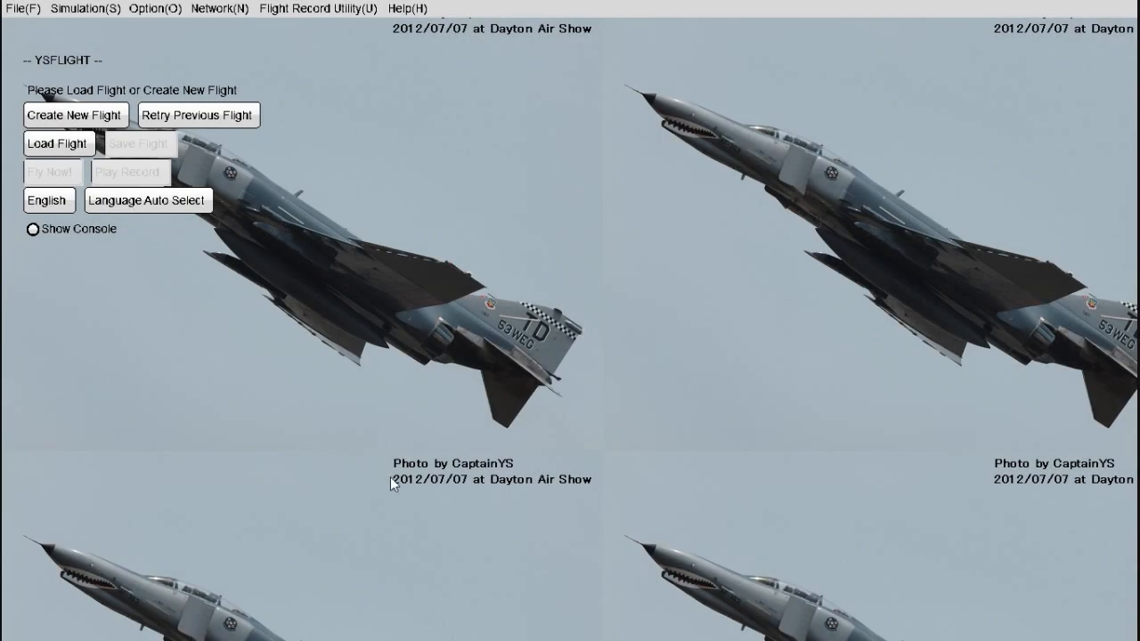
pyautogui.moveTo(402, 341)
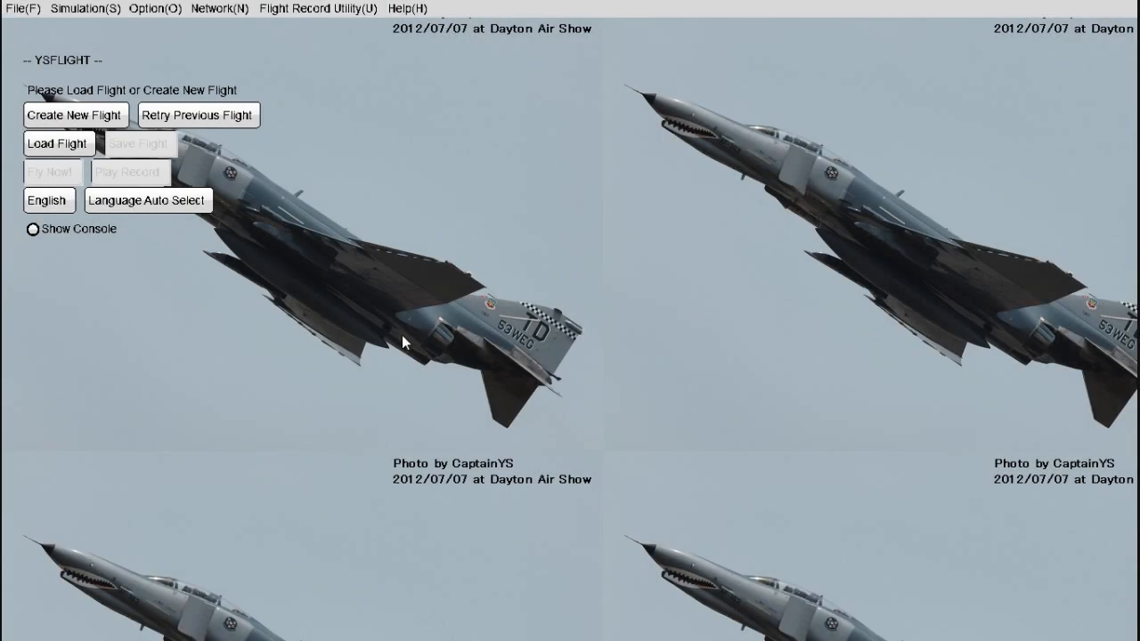
pyautogui.moveTo(80, 404)
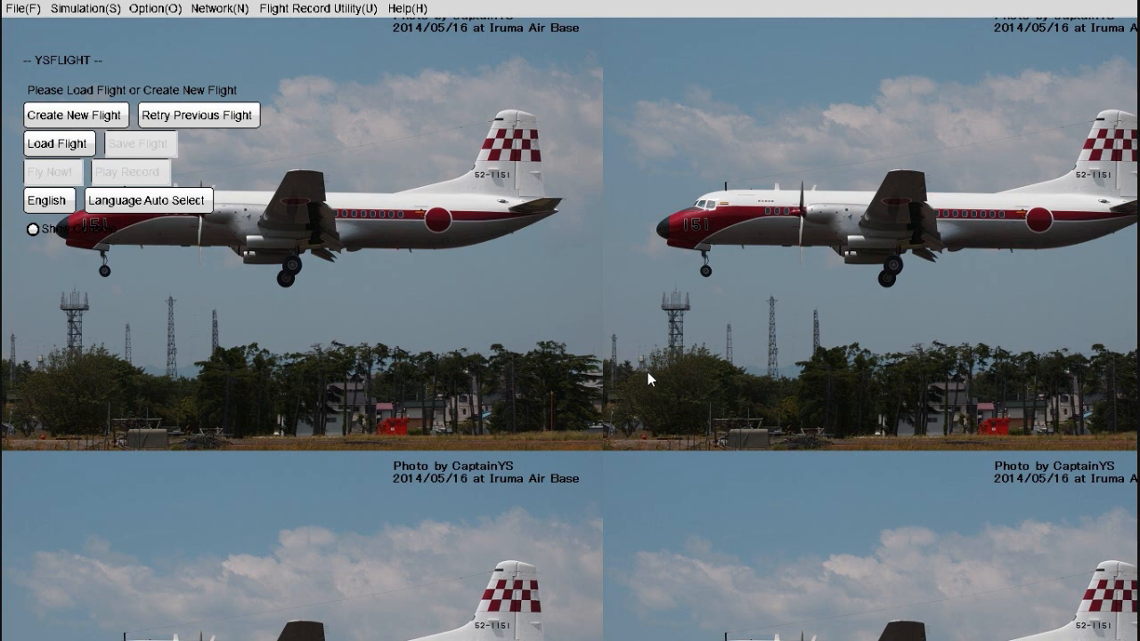
pyautogui.moveTo(346, 93)
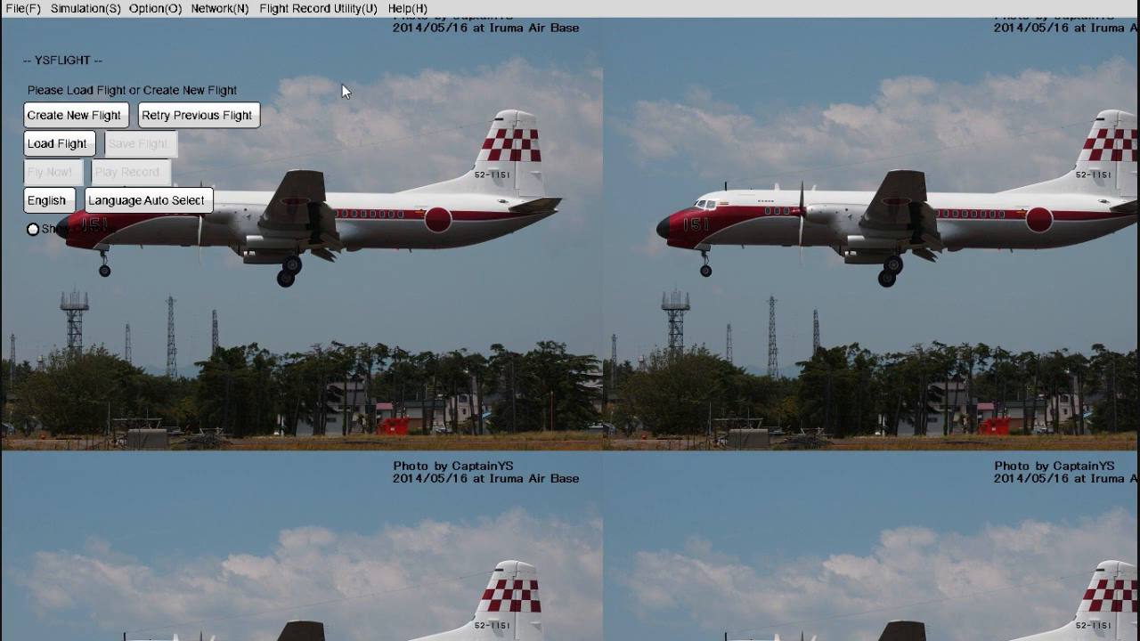
pyautogui.moveTo(75, 82)
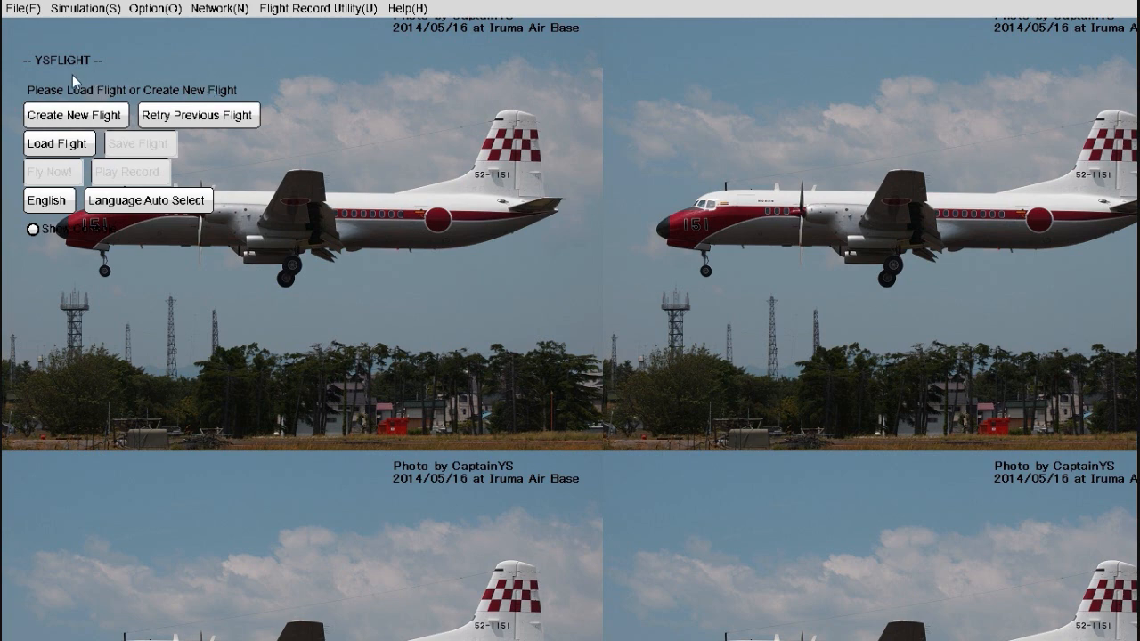
pyautogui.moveTo(89, 86)
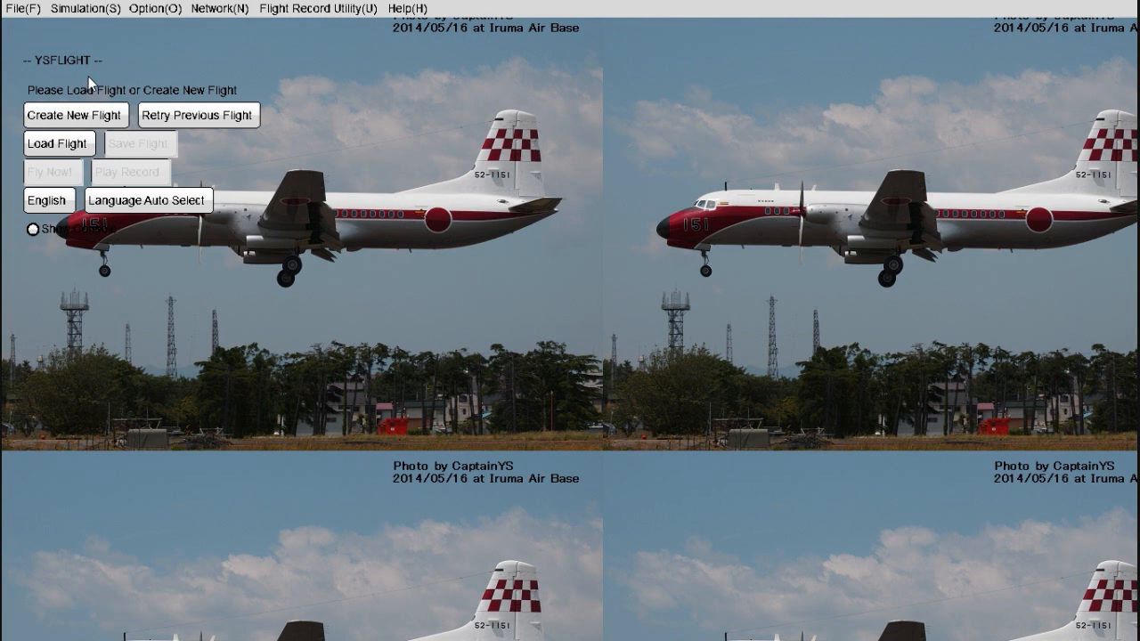
pyautogui.moveTo(276, 292)
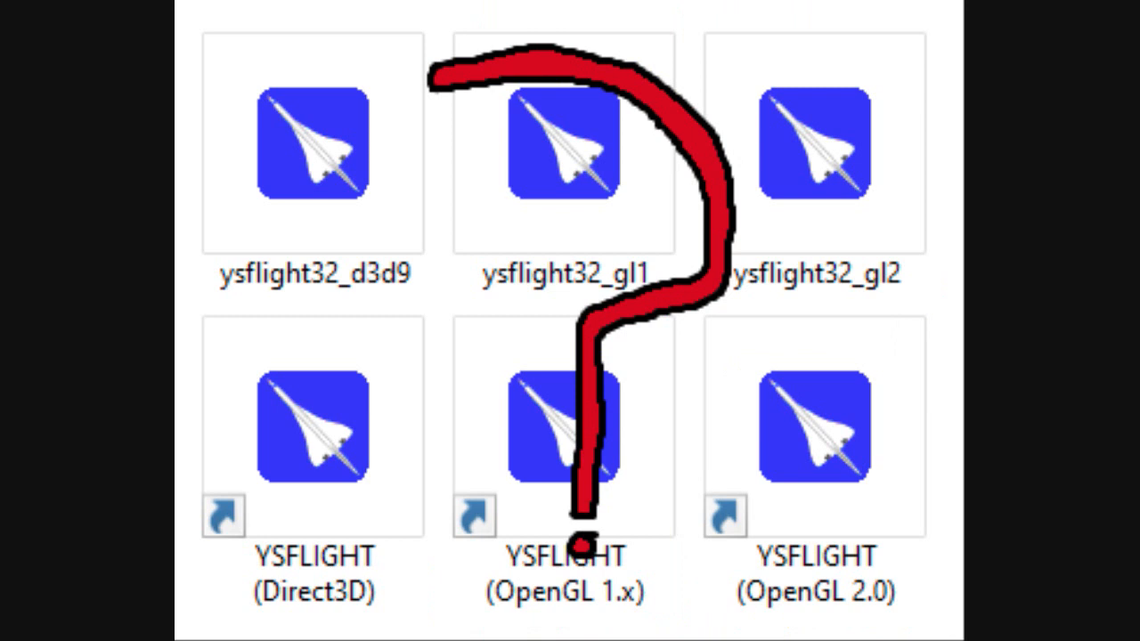
# - Bring up the Option menu listing configuration and joystick/key assignment settings
pyautogui.doubleClick(566, 428)
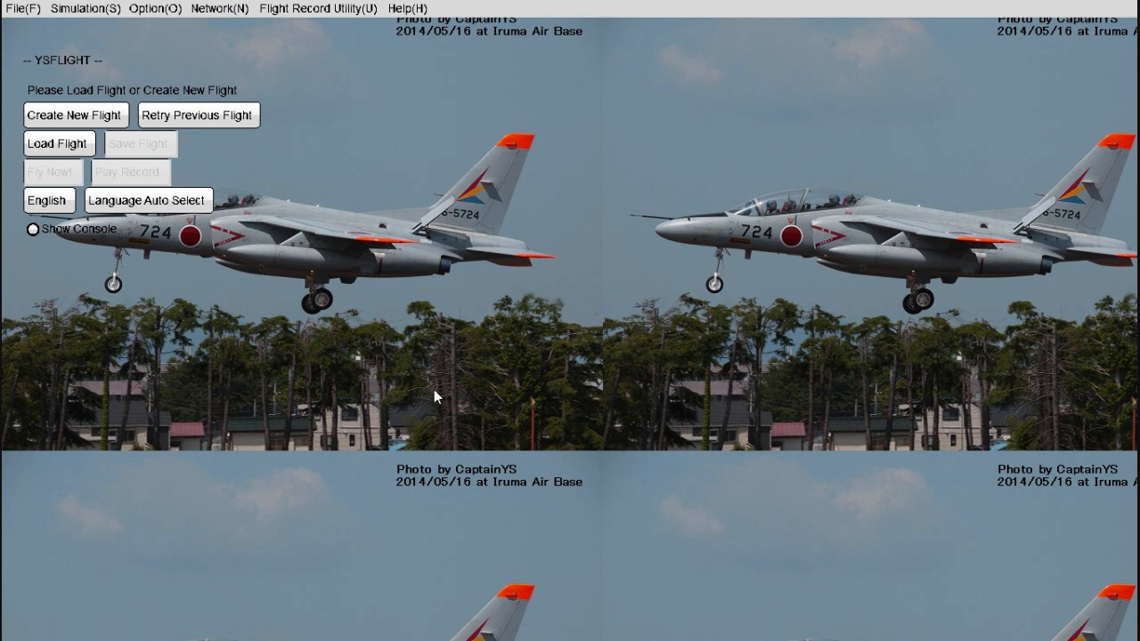
pyautogui.moveTo(331, 148)
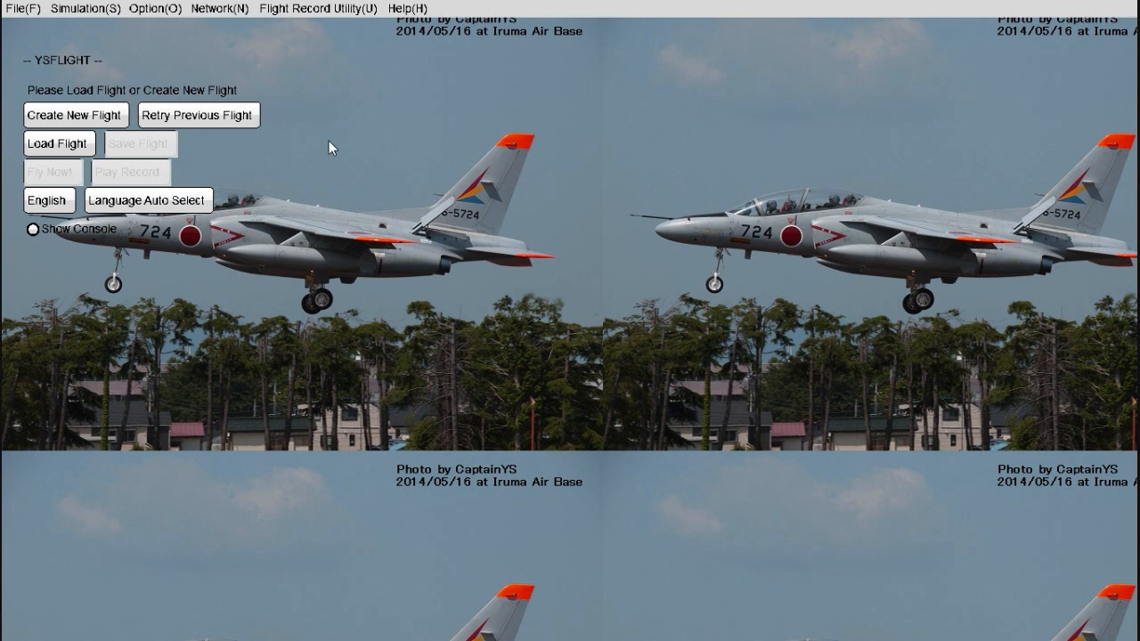
pyautogui.click(153, 7)
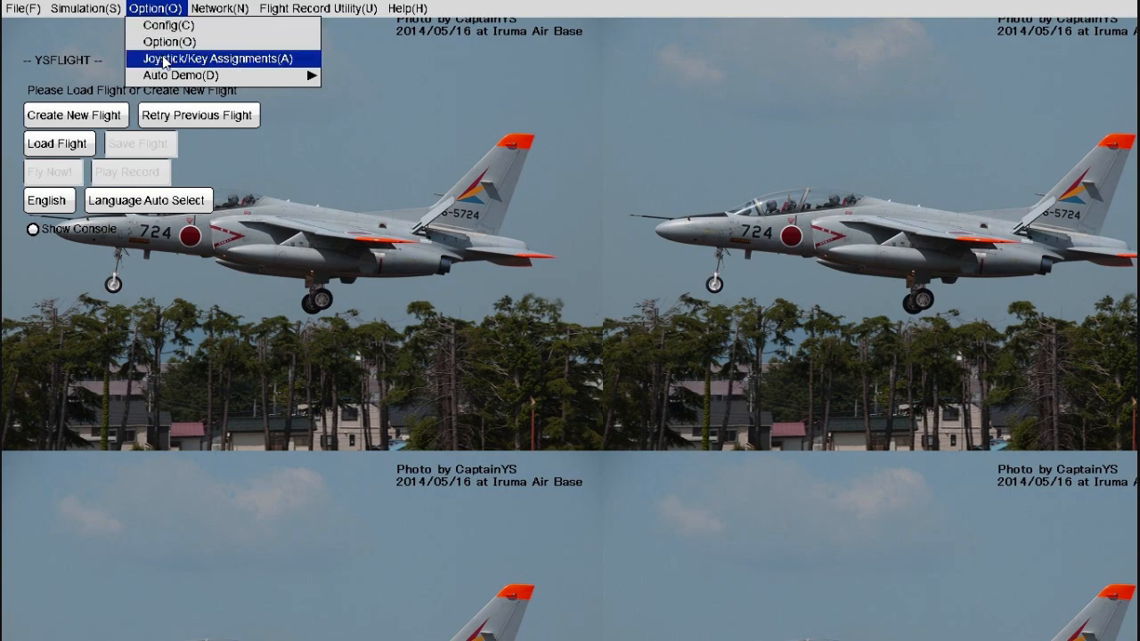
# - Review the Keyboard key-function assignments in the Joystick/Mouse/Key Assignment window
pyautogui.click(221, 57)
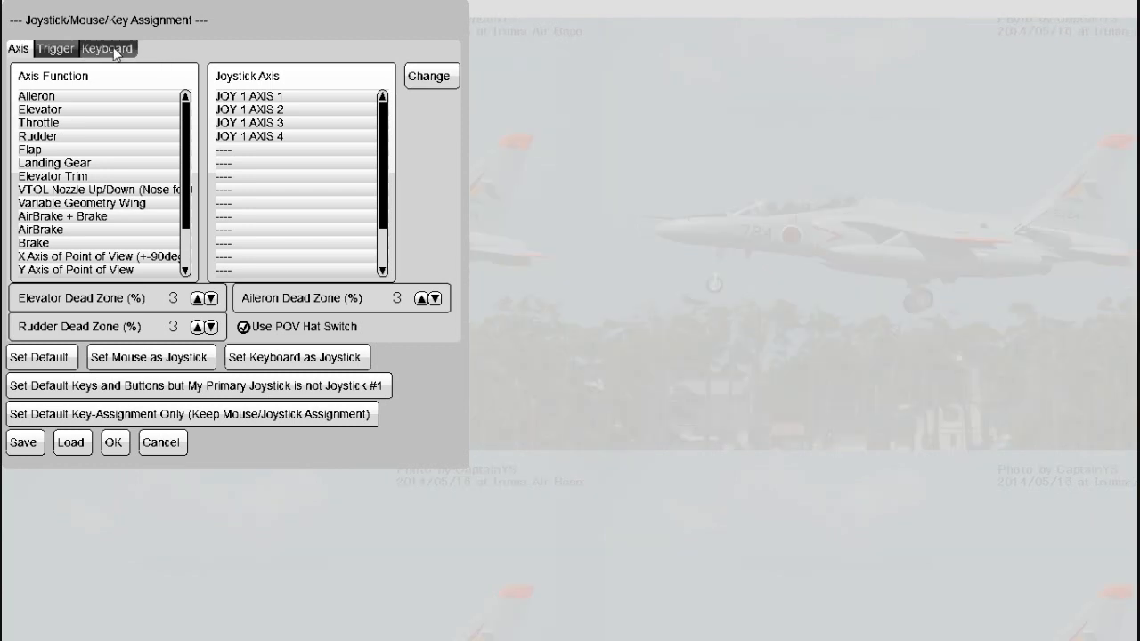
pyautogui.click(55, 50)
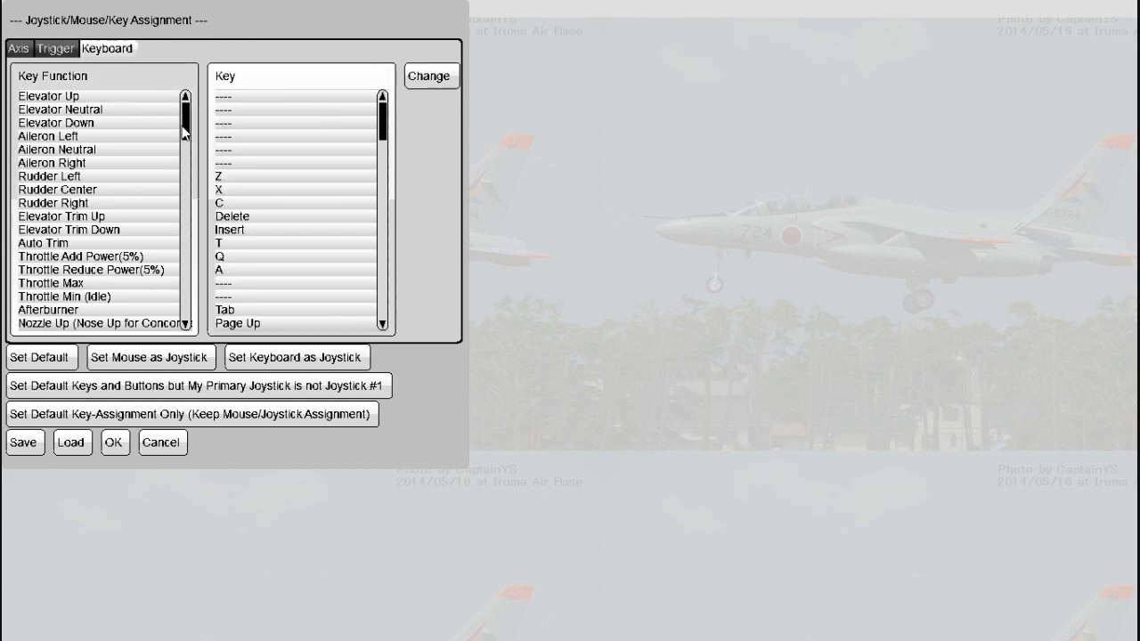
pyautogui.scroll(-3)
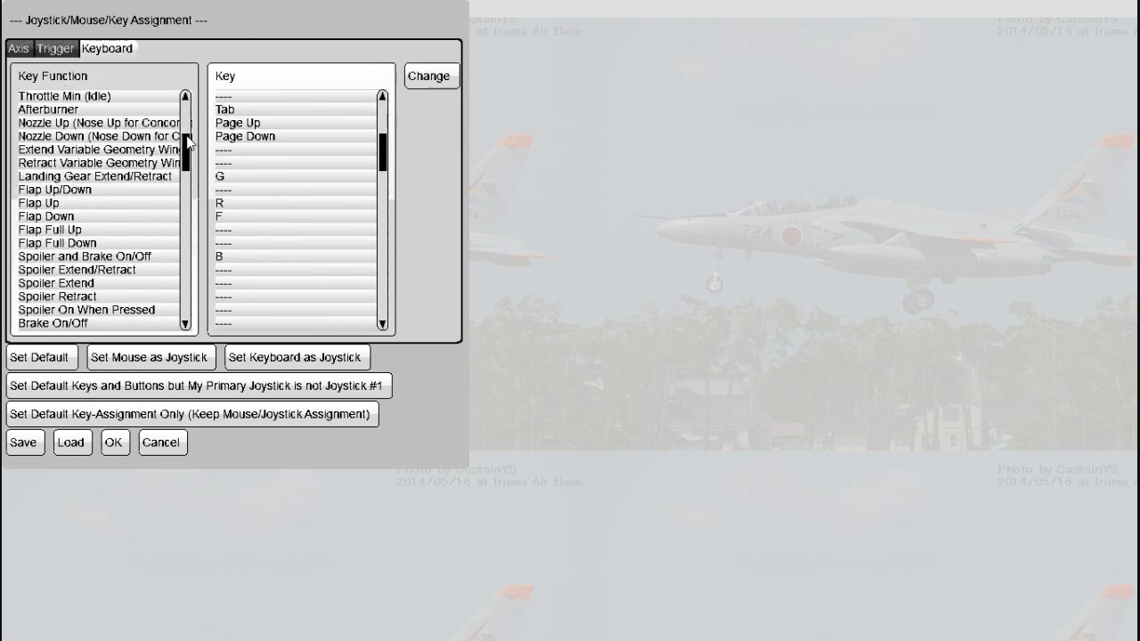
pyautogui.scroll(-3)
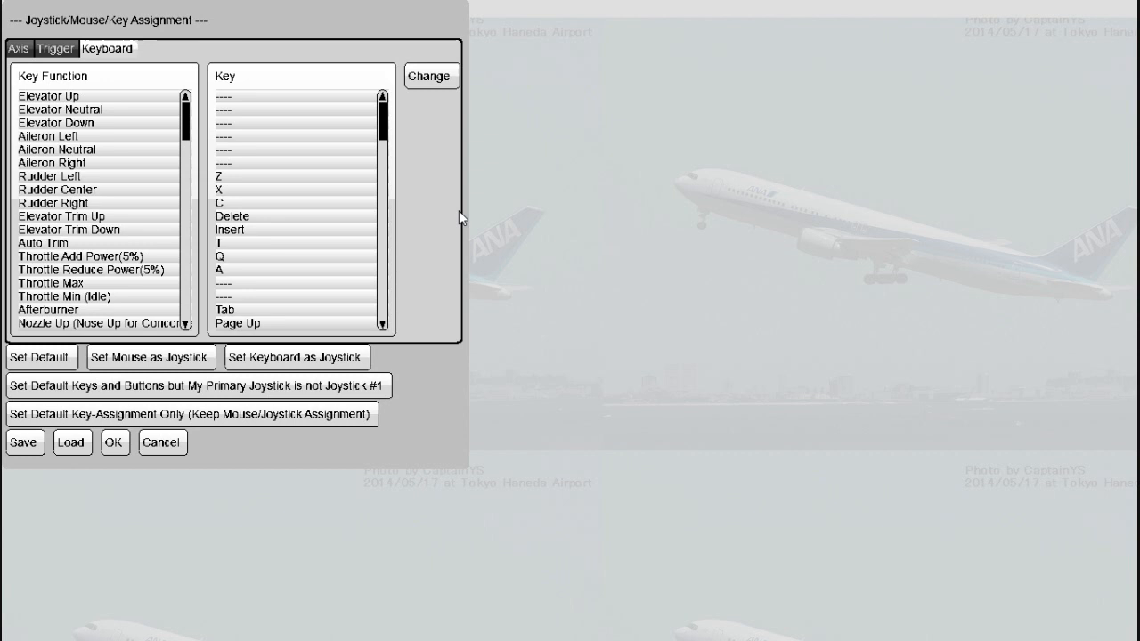
pyautogui.moveTo(207, 484)
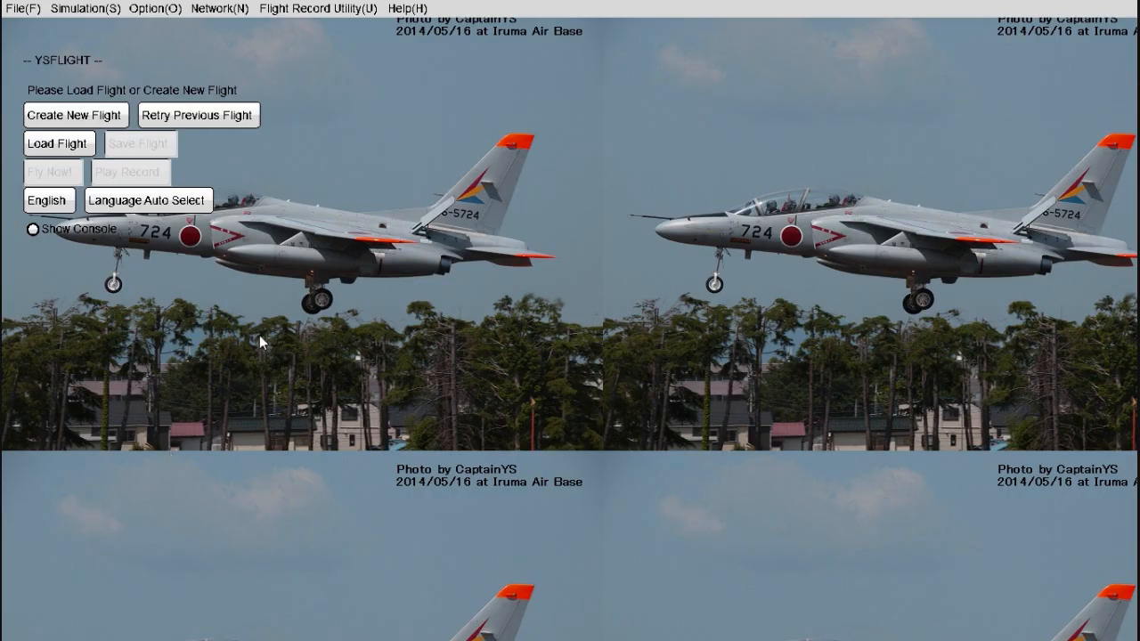
pyautogui.moveTo(310, 278)
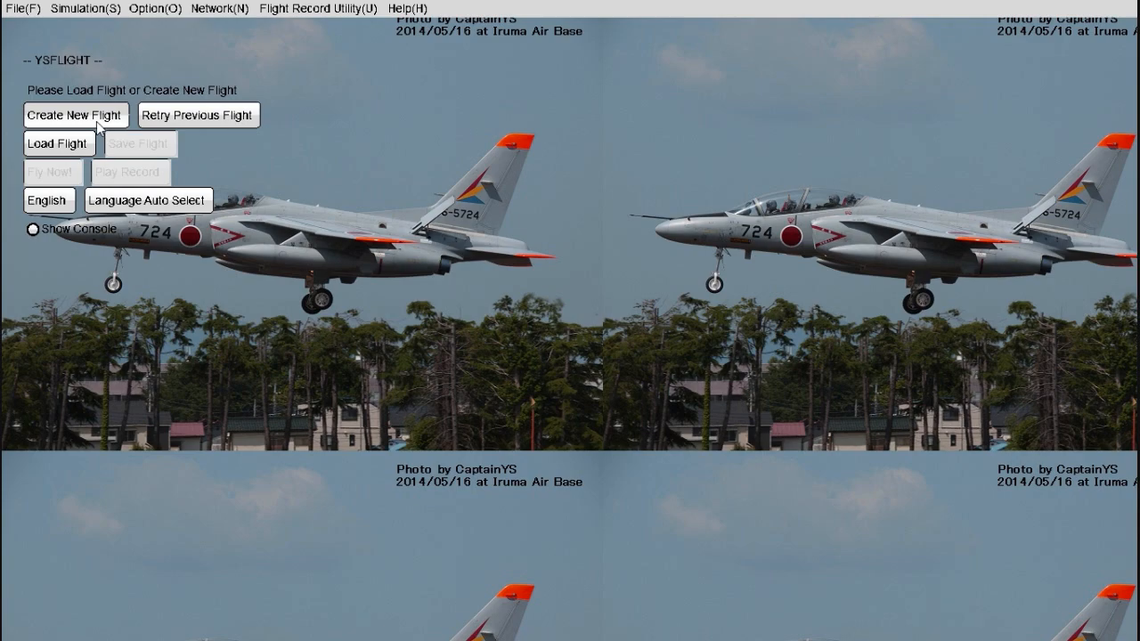
# - Start a new flight with Field AOMORI, Aircraft F-18E_SUPERHORNET, StartPos MISAWA_RW10
pyautogui.click(75, 114)
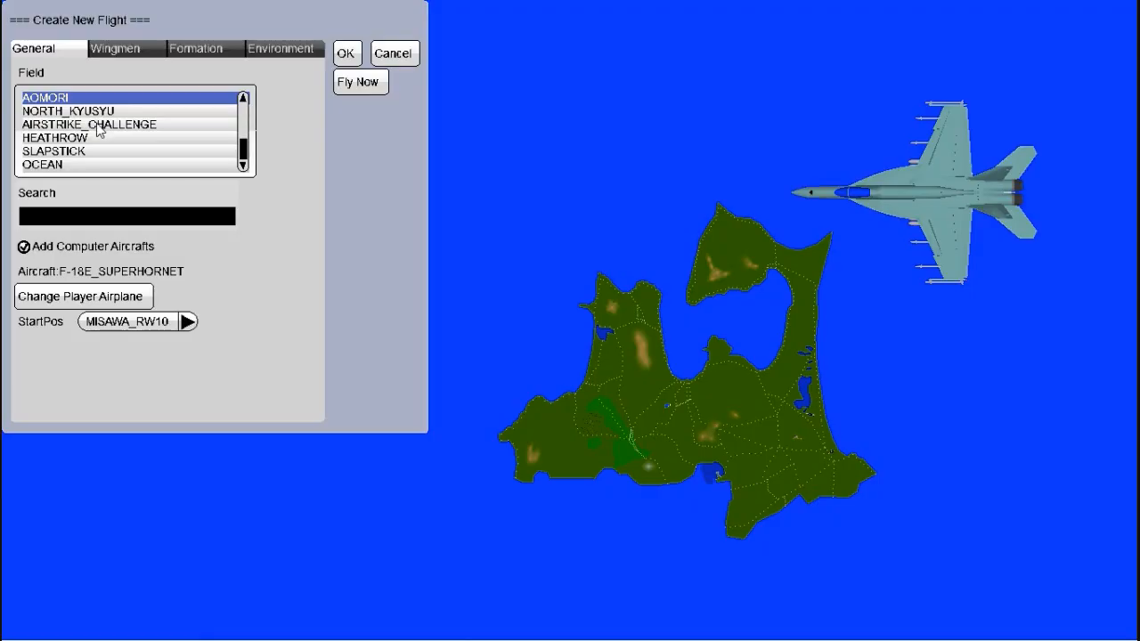
pyautogui.moveTo(260, 281)
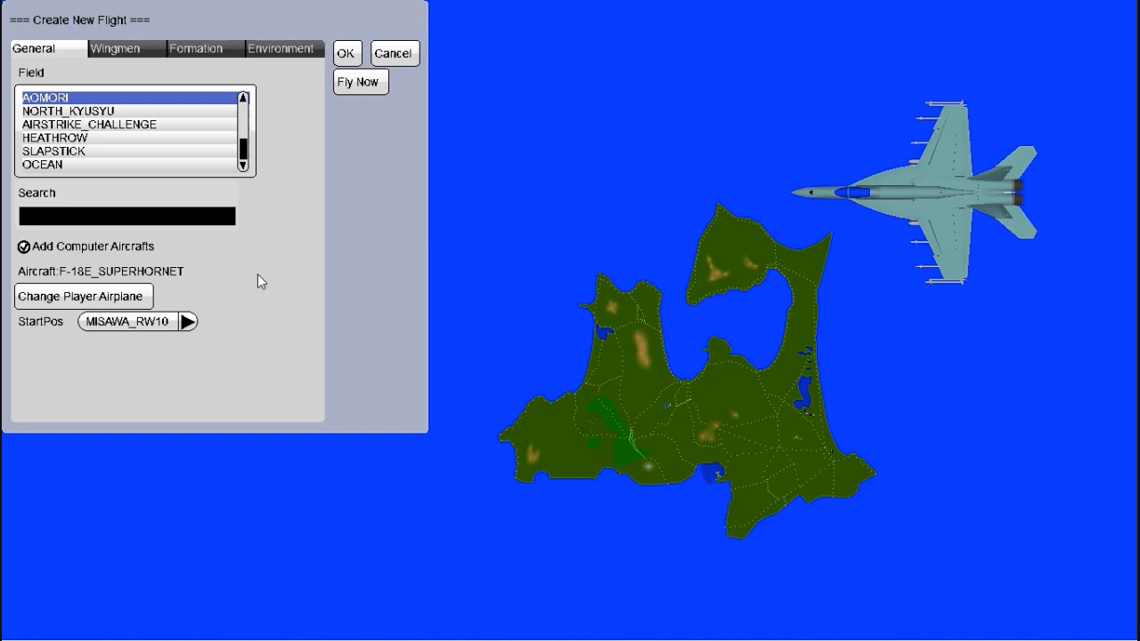
pyautogui.moveTo(388, 153)
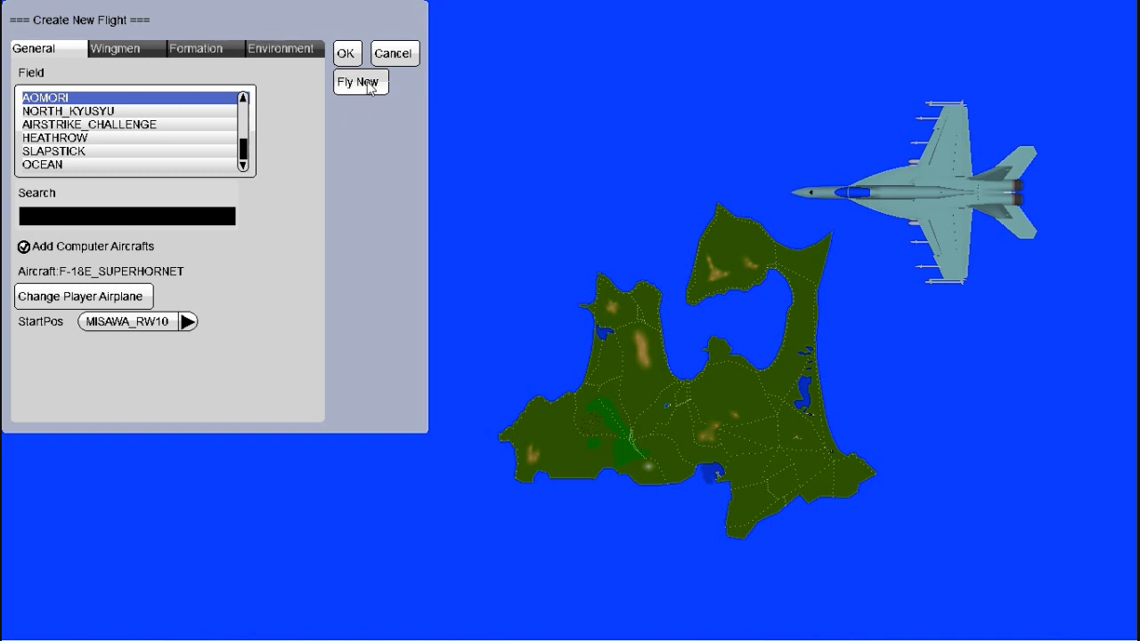
# - Launch the flight with Fly Now so the F-18 cockpit view appears
pyautogui.click(359, 82)
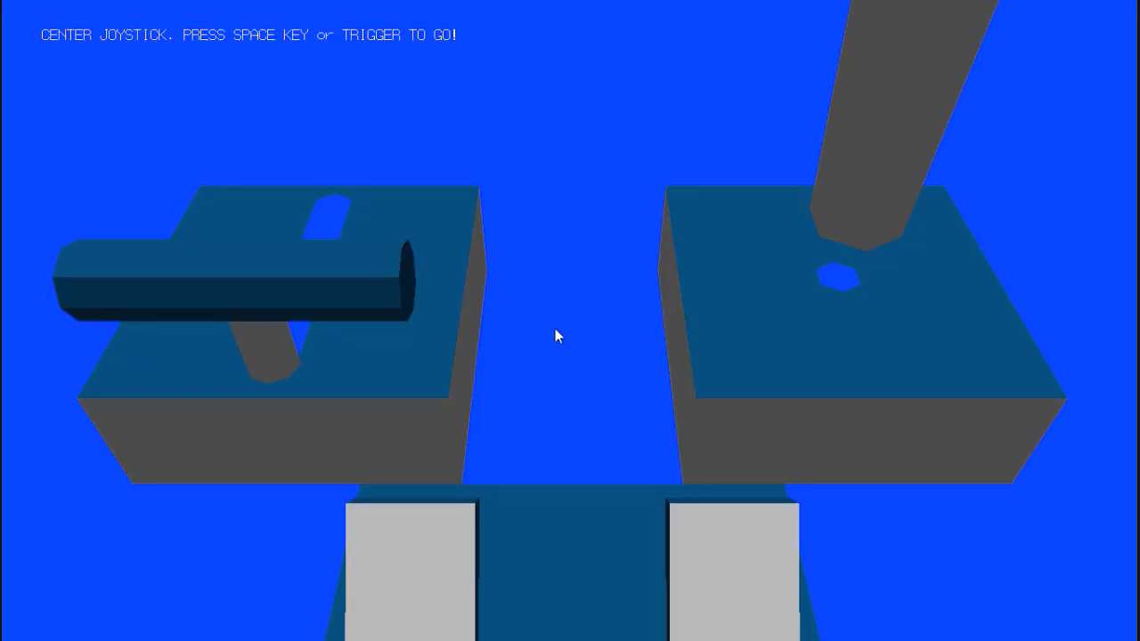
pyautogui.moveTo(561, 338)
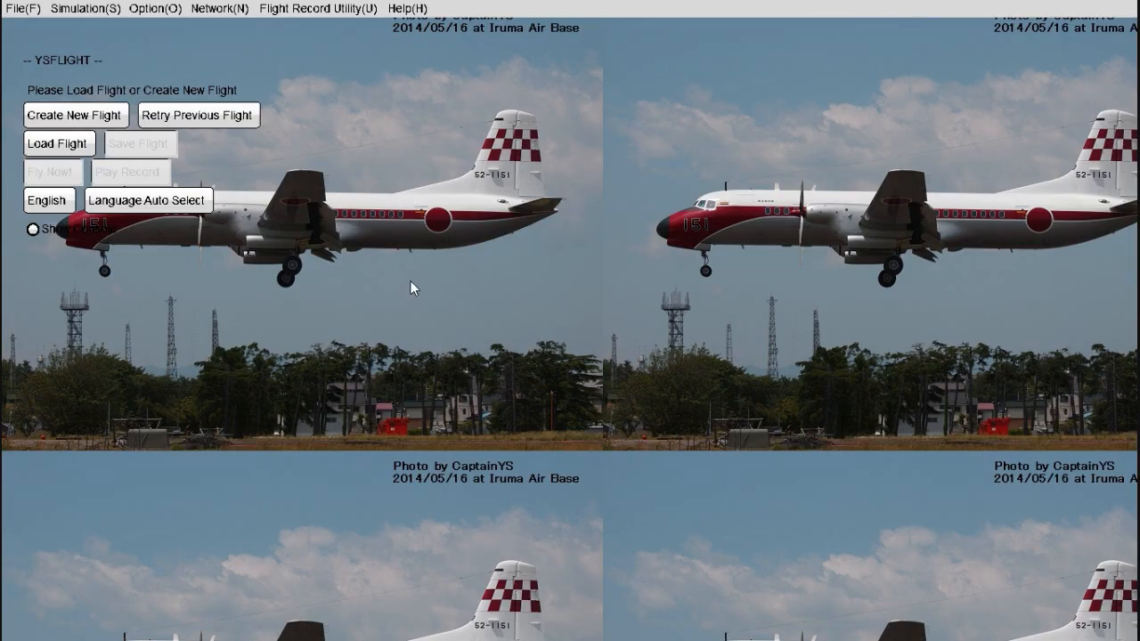
# - Start Landing Practice LEVEL 7: Straight-In, Wind-Calm, Low Cloud from the Simulation menu
pyautogui.click(85, 7)
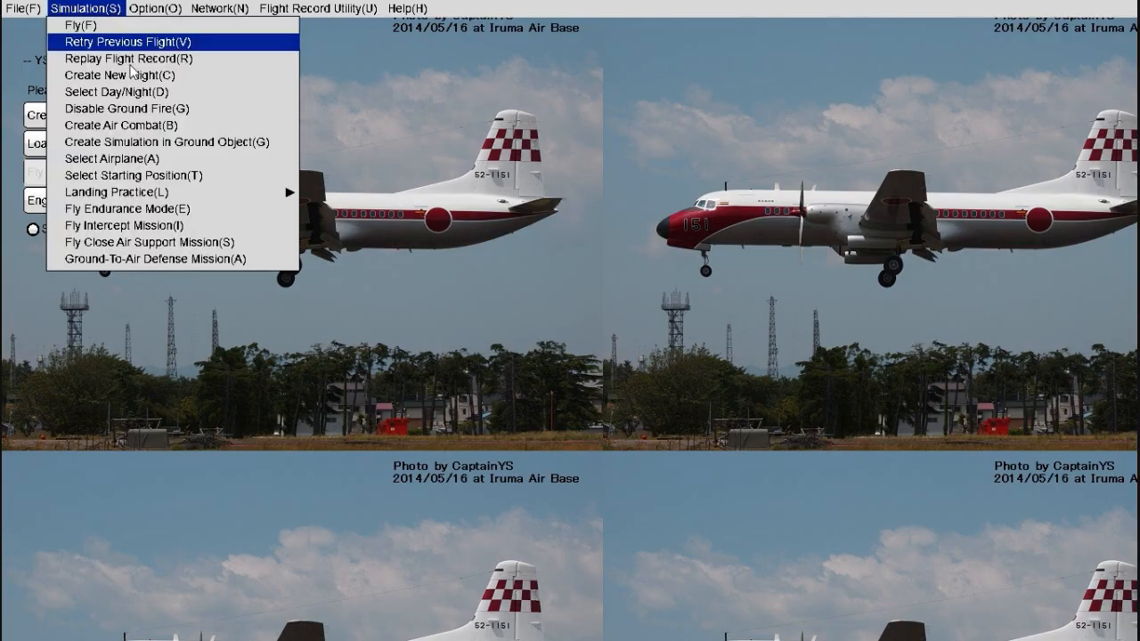
pyautogui.moveTo(114, 192)
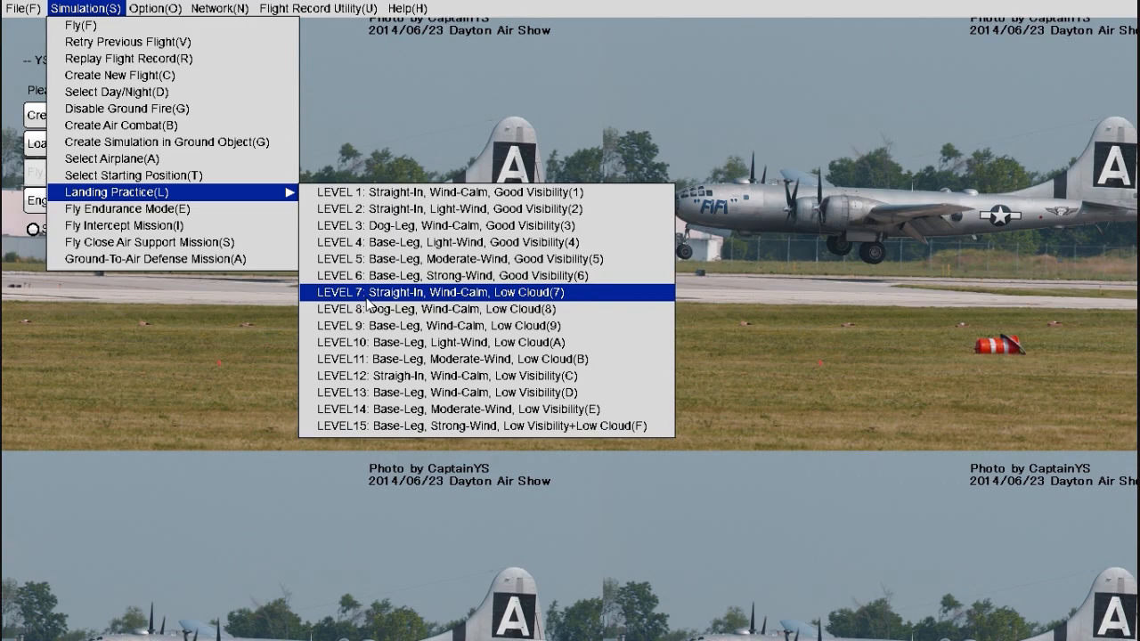
pyautogui.click(454, 292)
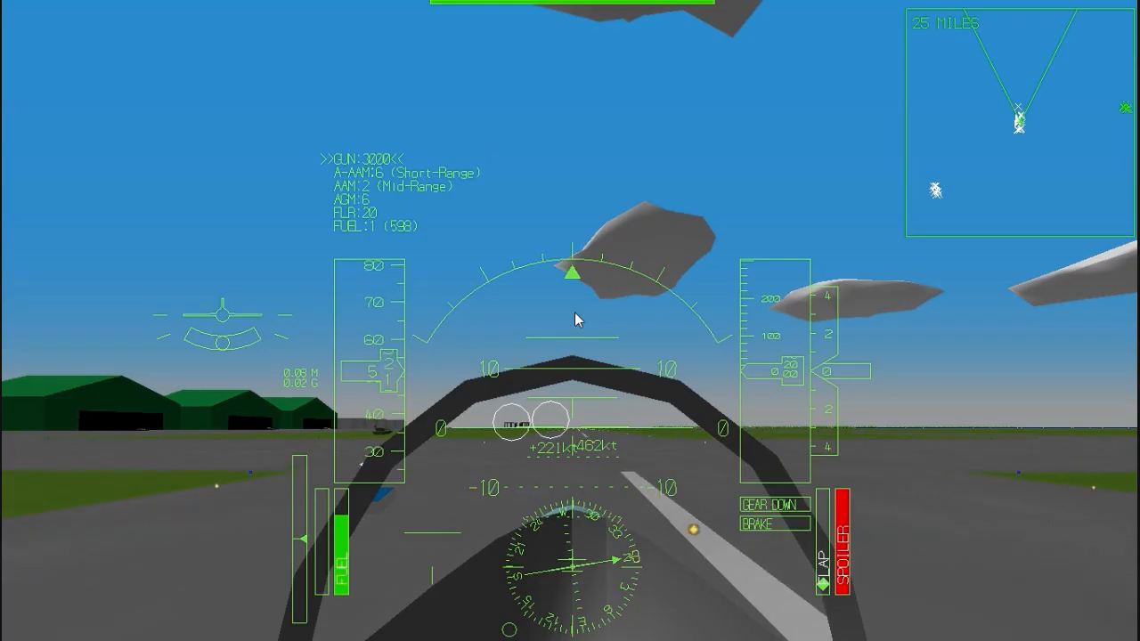